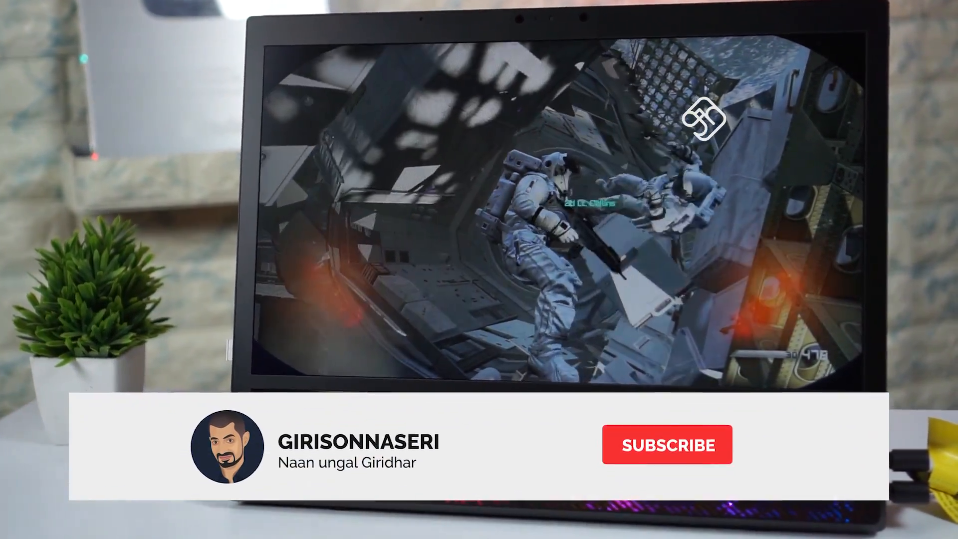
pyautogui.click(666, 444)
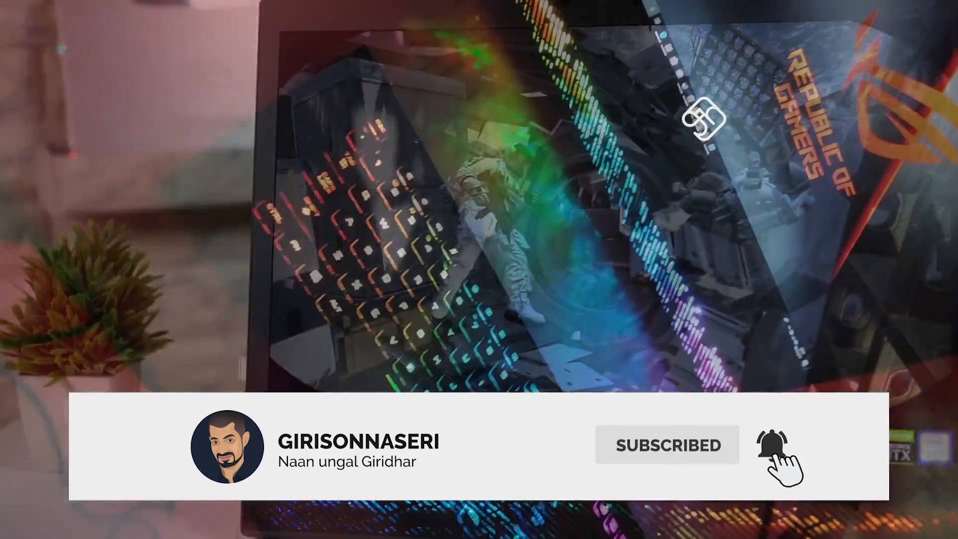